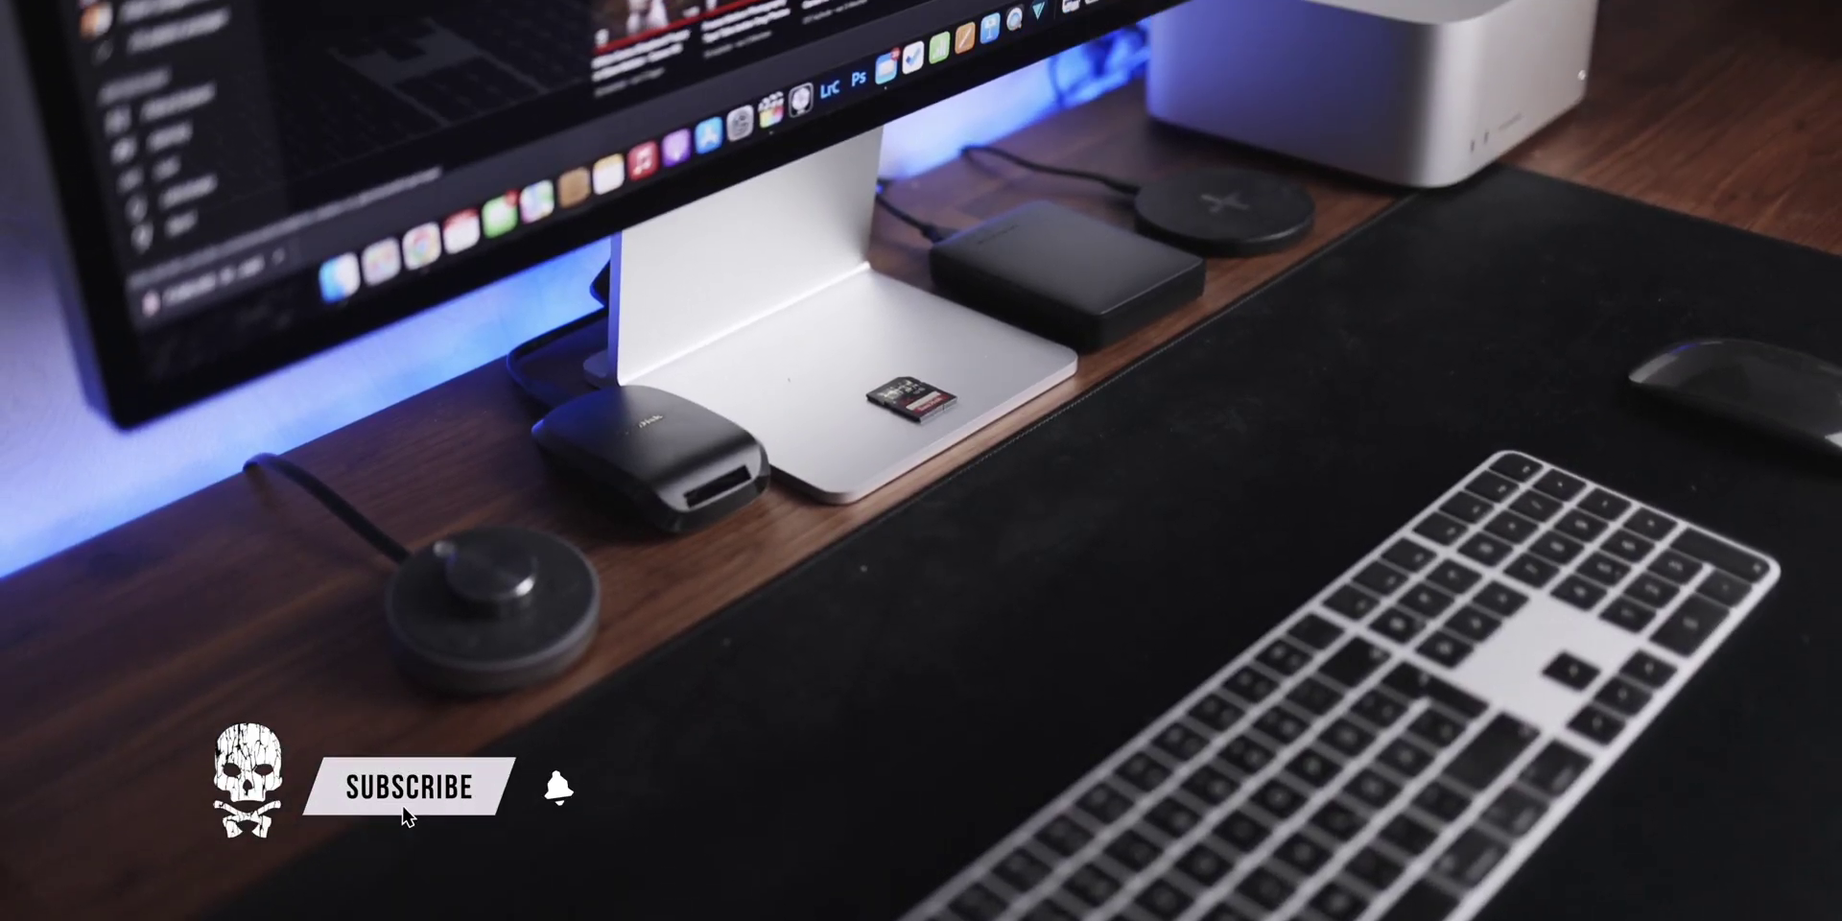
click(403, 786)
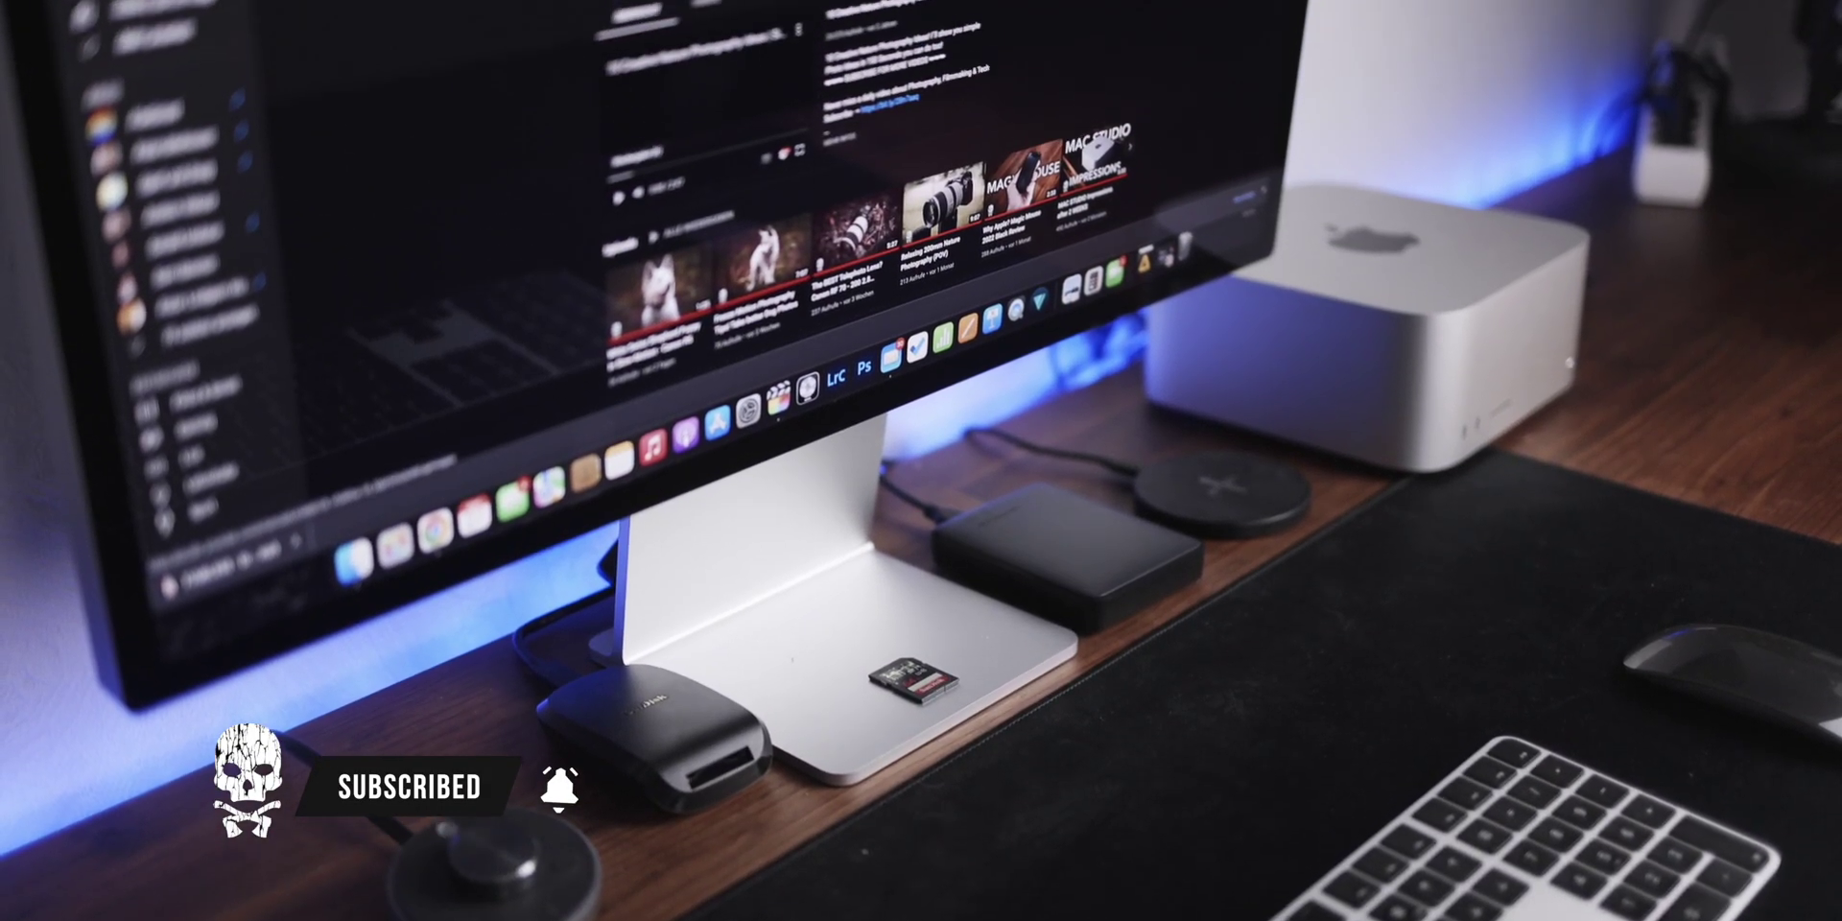